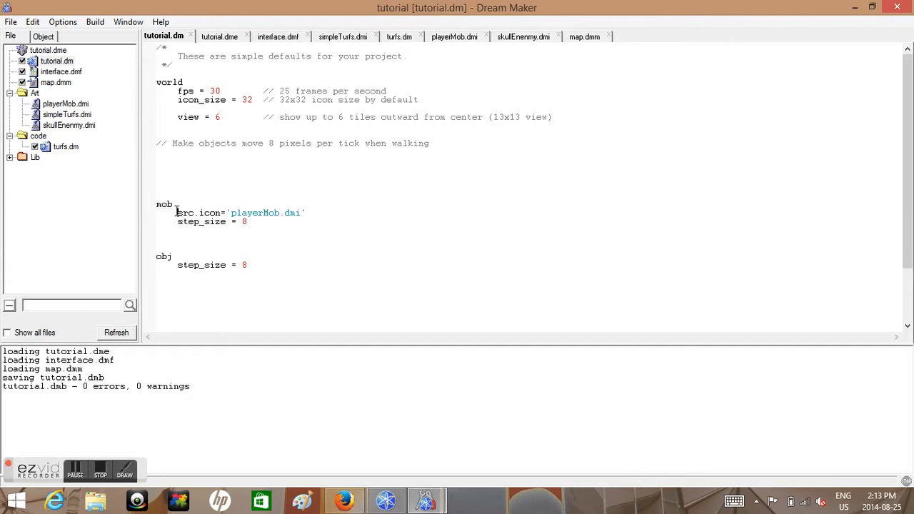
- Begin a new mob/player type line above the existing mob block in tutorial.dm
{"action": "type", "text": "mob/player"}
{"action": "type", "text": "Login("}
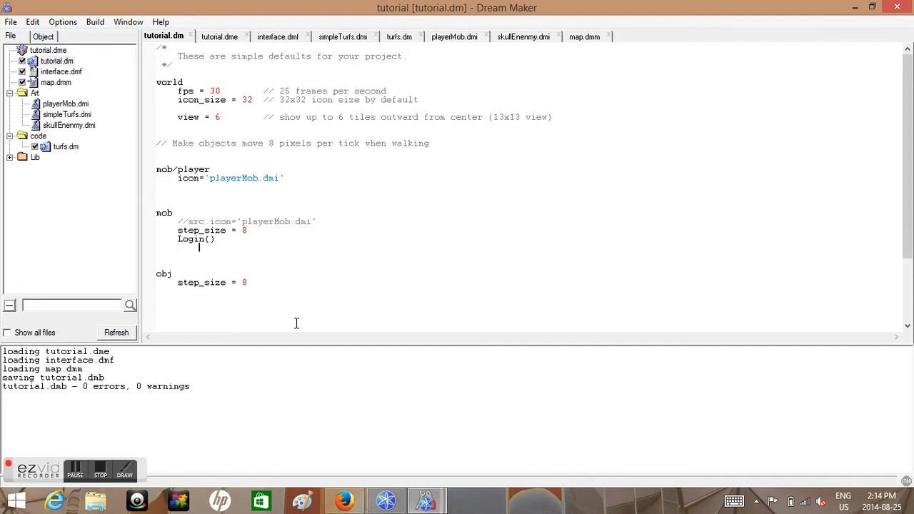
- Write an indented var/mob/player declaration under Login(), checking it against the mob/player definition
{"action": "type", "text": "var/"}
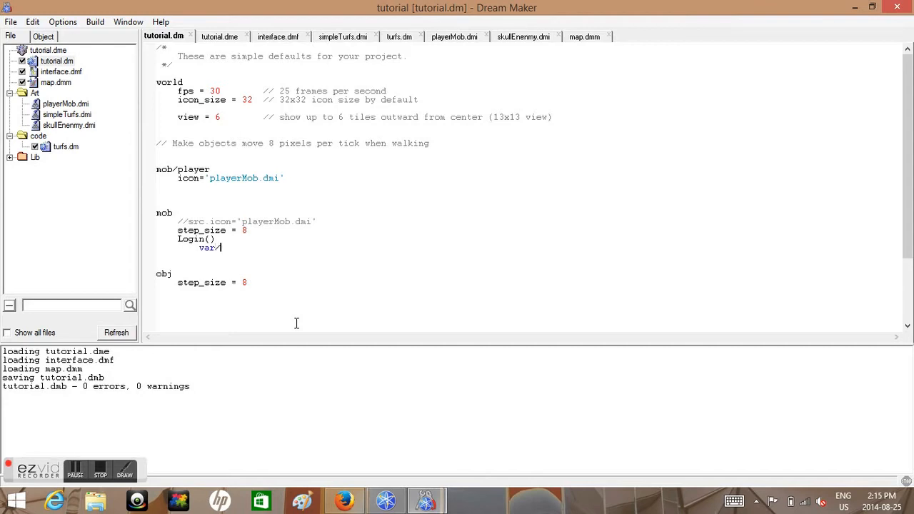
{"action": "type", "text": "mo"}
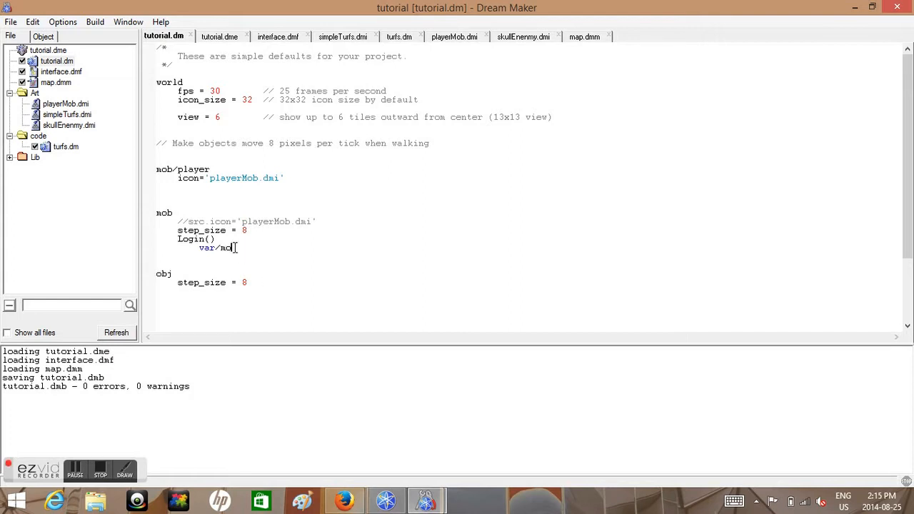
{"action": "type", "text": "b/player"}
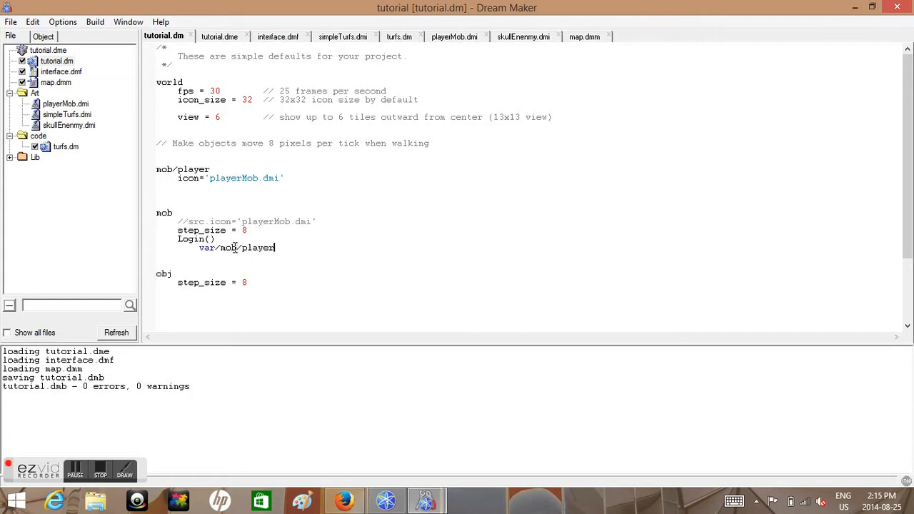
{"action": "double_click", "coordinate": [230, 247]}
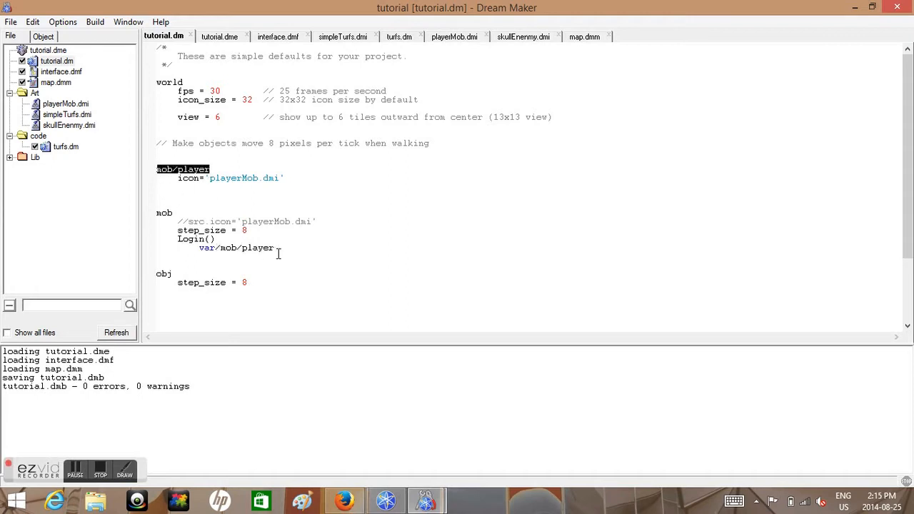
{"action": "left_click", "coordinate": [277, 249]}
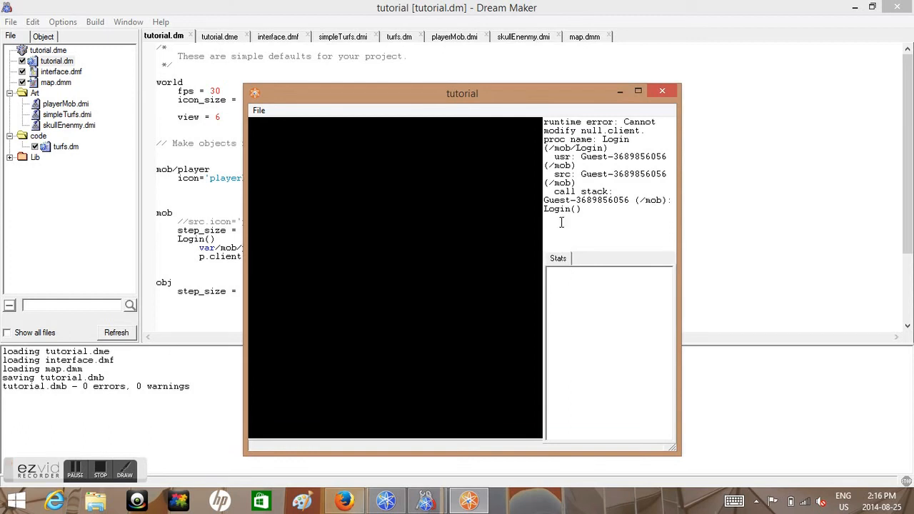
- Compile and run the project to see the null.client runtime error from Login()
{"action": "left_click", "coordinate": [661, 91]}
{"action": "type", "text": "p"}
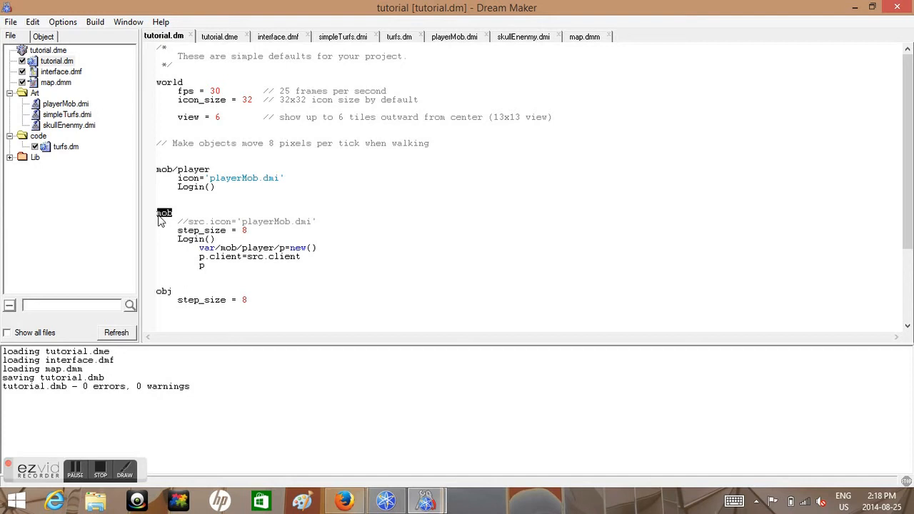
- Highlight the mob type definition while writing var/mob/player/p=new() and p.client=src.client
{"action": "double_click", "coordinate": [217, 257]}
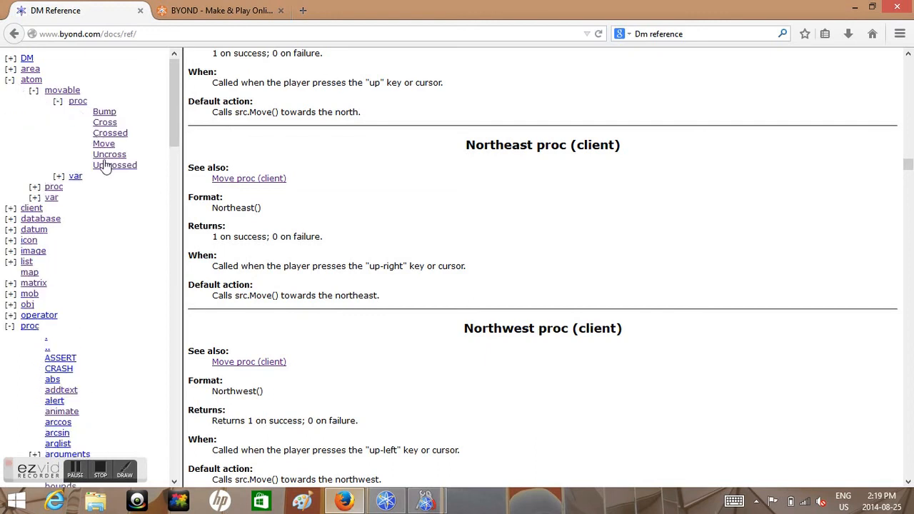
- Read the DM Reference entry for the movable atom Move proc
{"action": "left_click", "coordinate": [103, 143]}
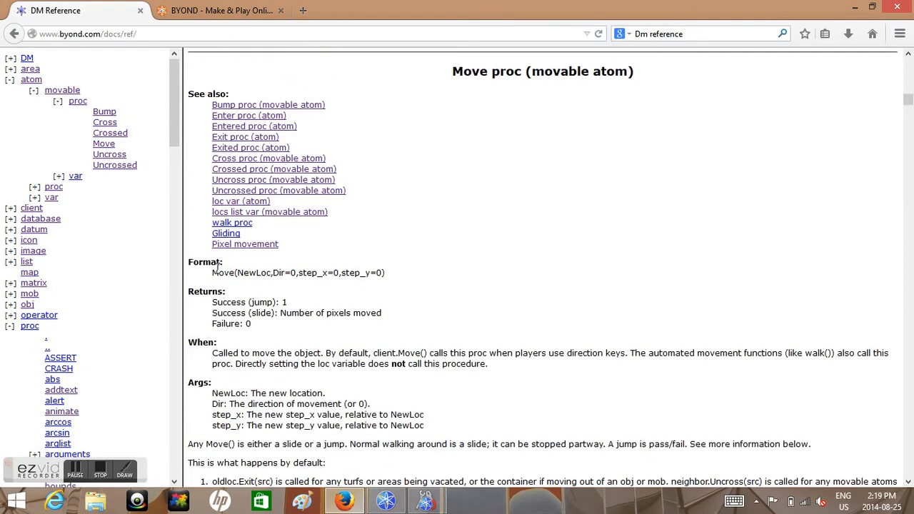
{"action": "mouse_move", "coordinate": [392, 277]}
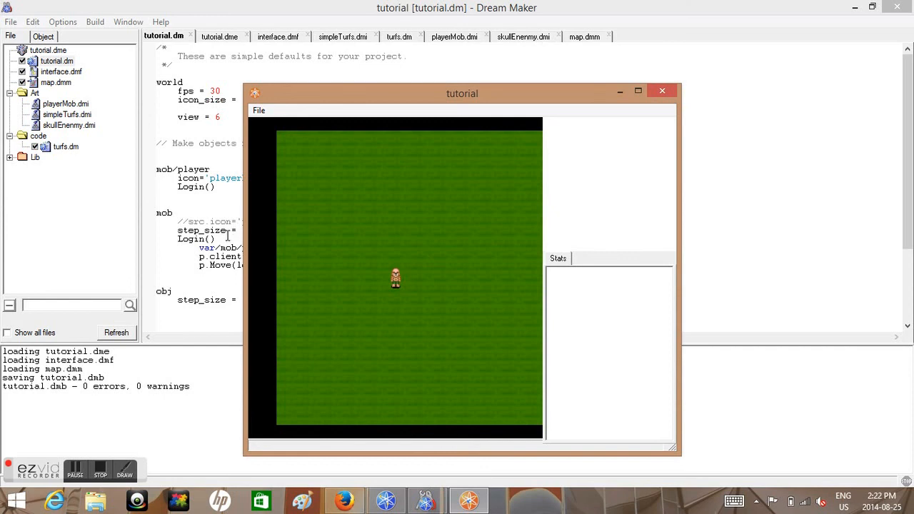
- Test p.Move(locate(1,1,1)) by running the game, then close the test window
{"action": "left_click", "coordinate": [661, 91]}
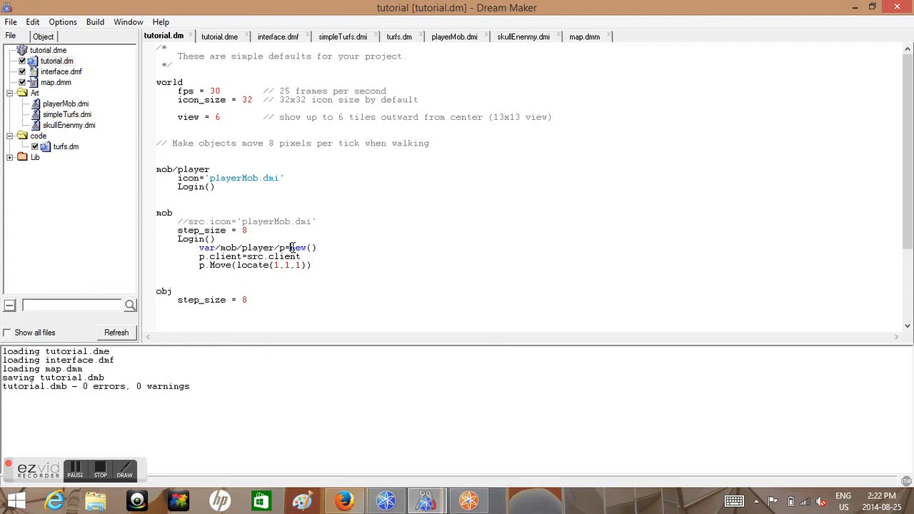
{"action": "double_click", "coordinate": [183, 169]}
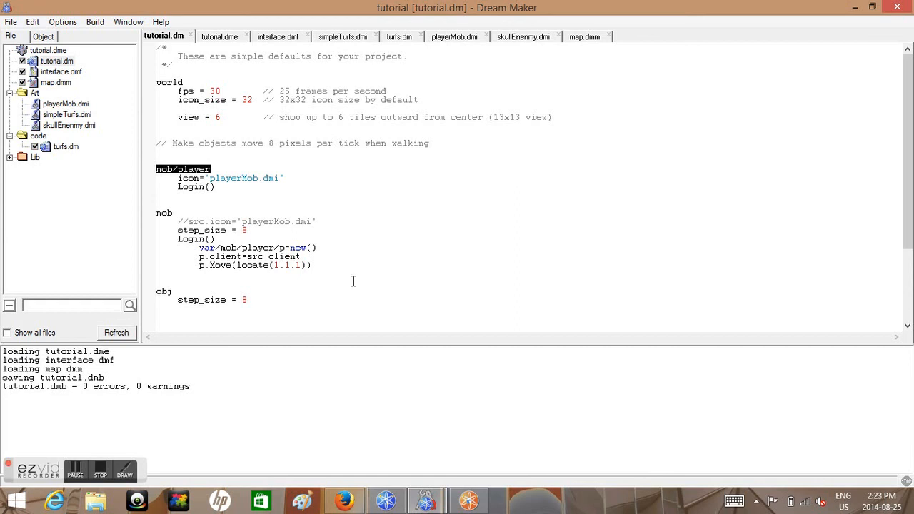